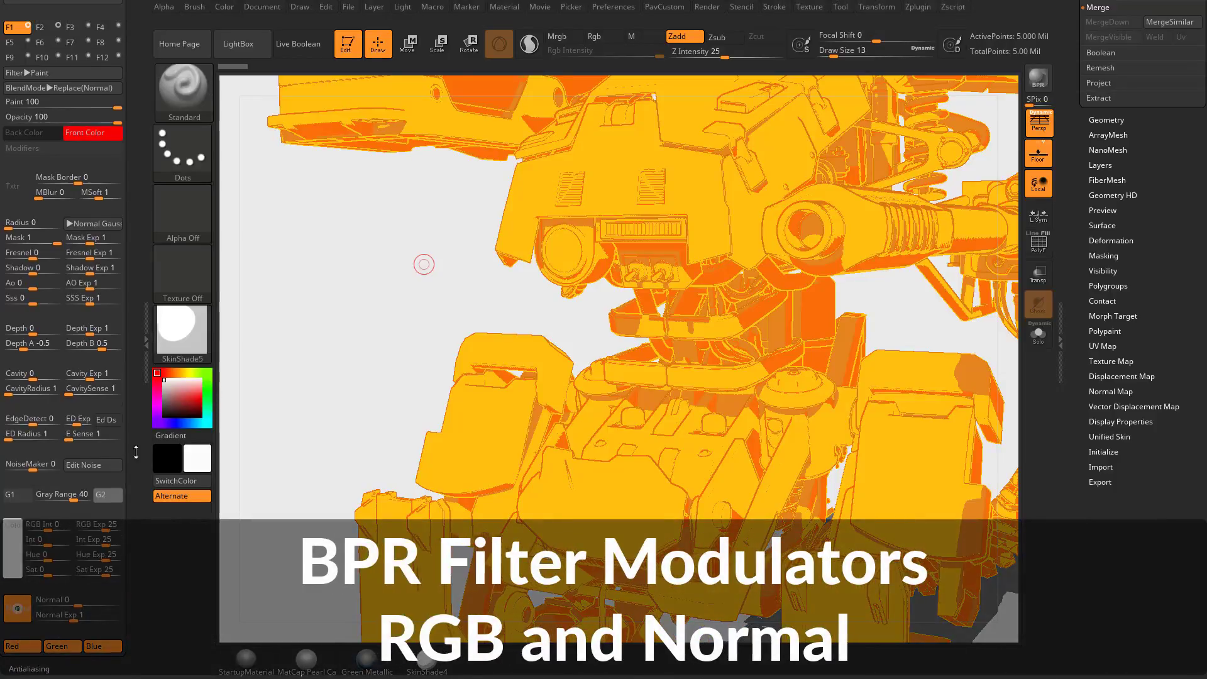
Step: Set filter F1 to Filter Paint with red Front Color and Mask modulator -1
click(39, 168)
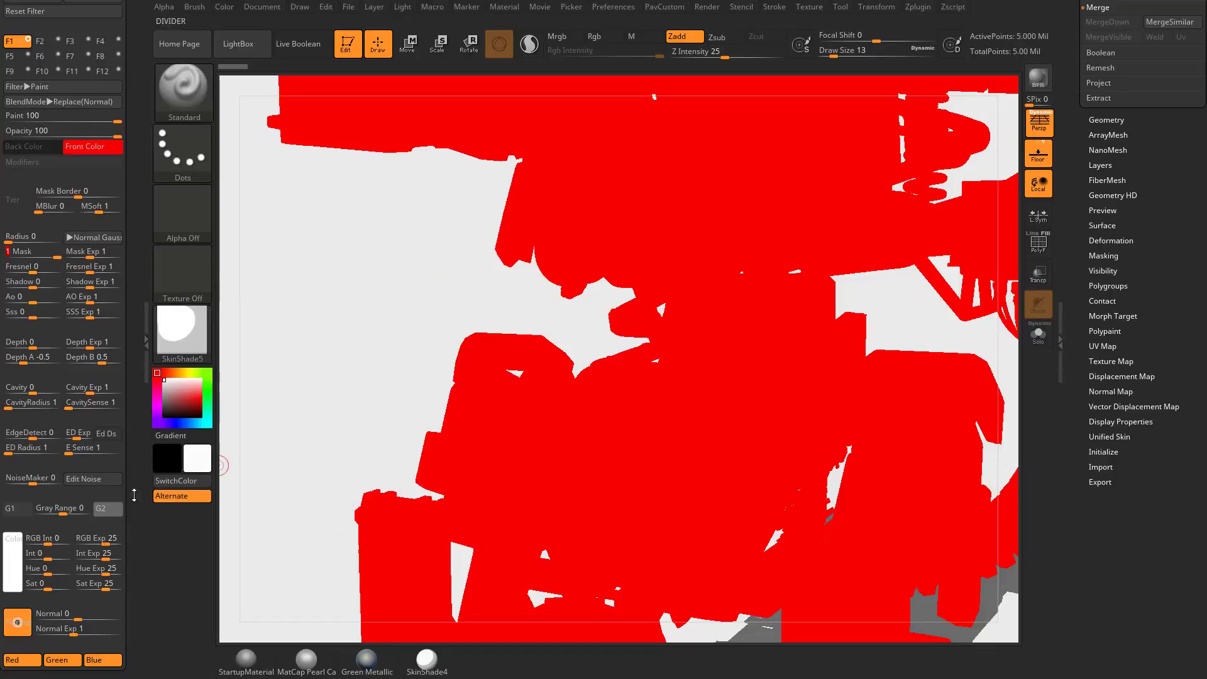
mouse_move(48, 166)
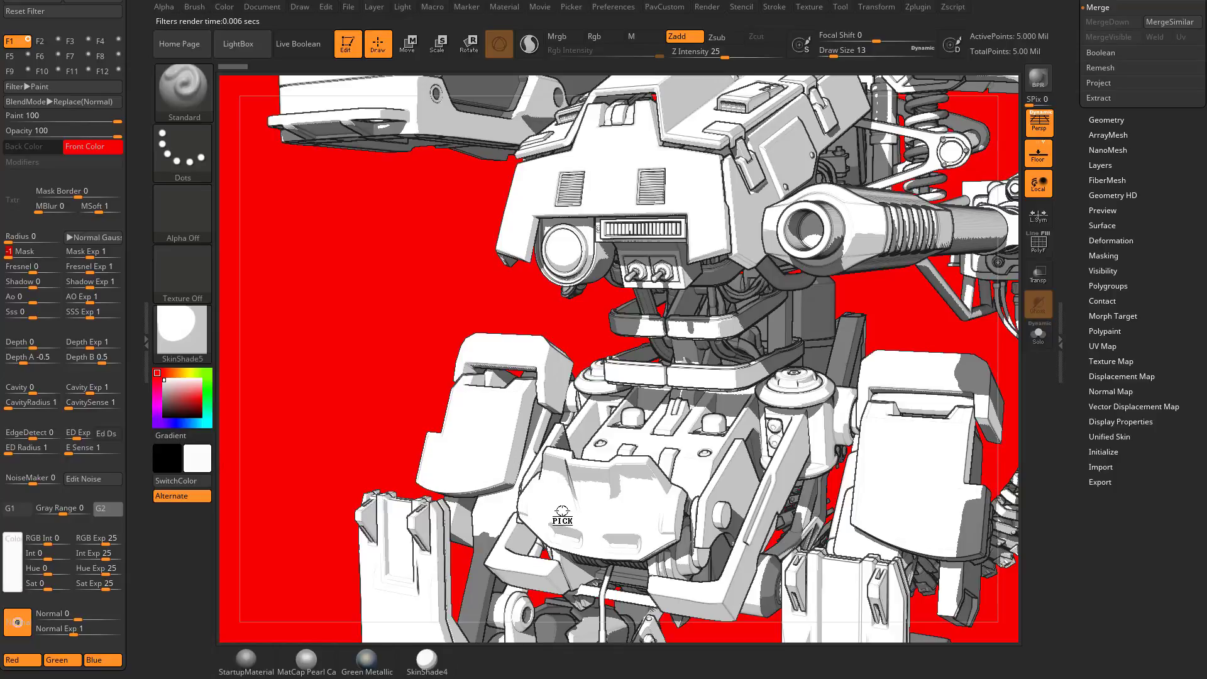
mouse_move(494, 453)
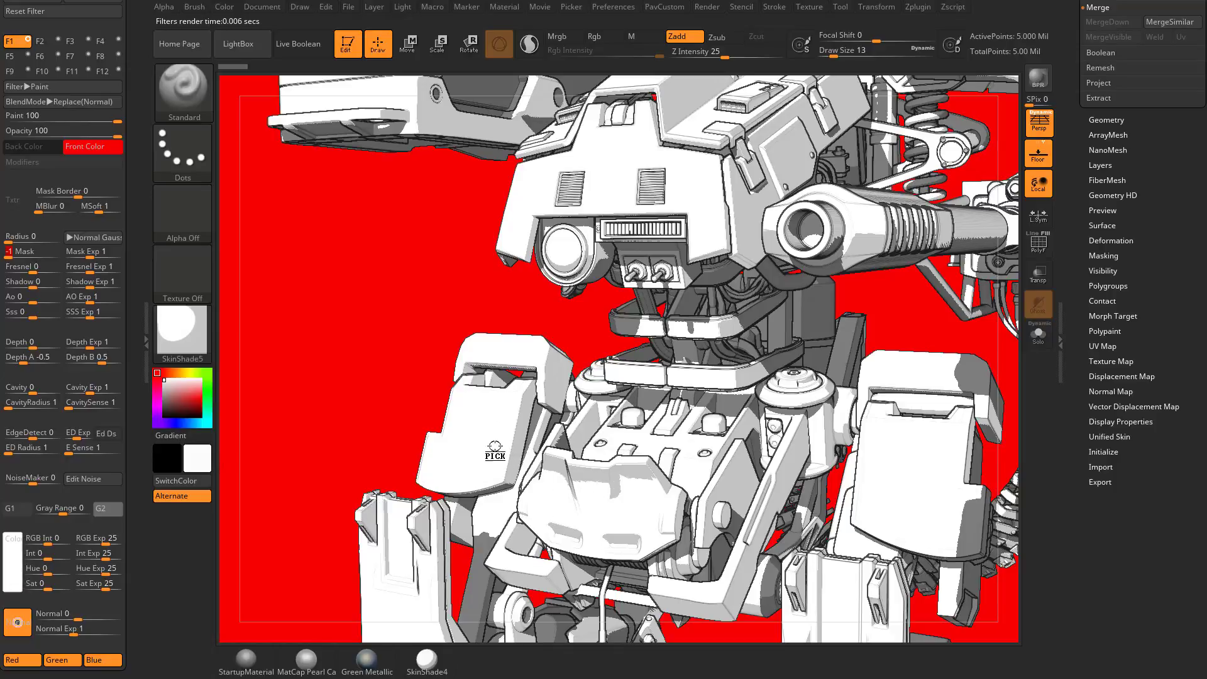
mouse_move(597, 528)
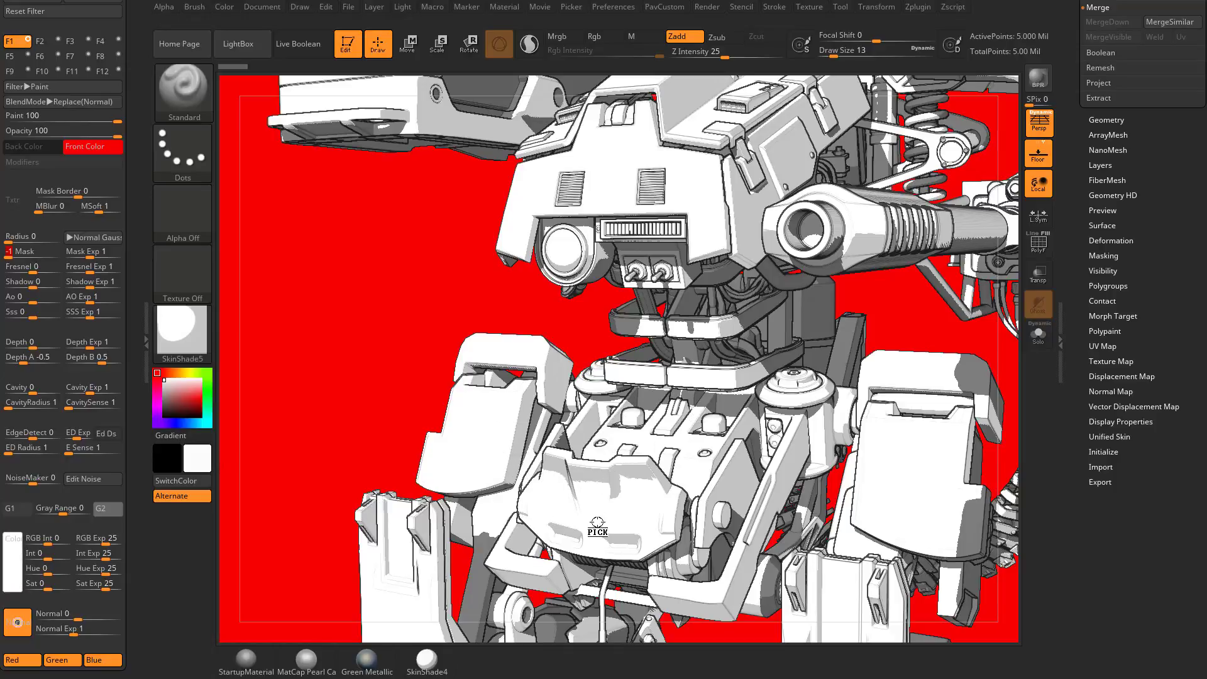
mouse_move(809, 315)
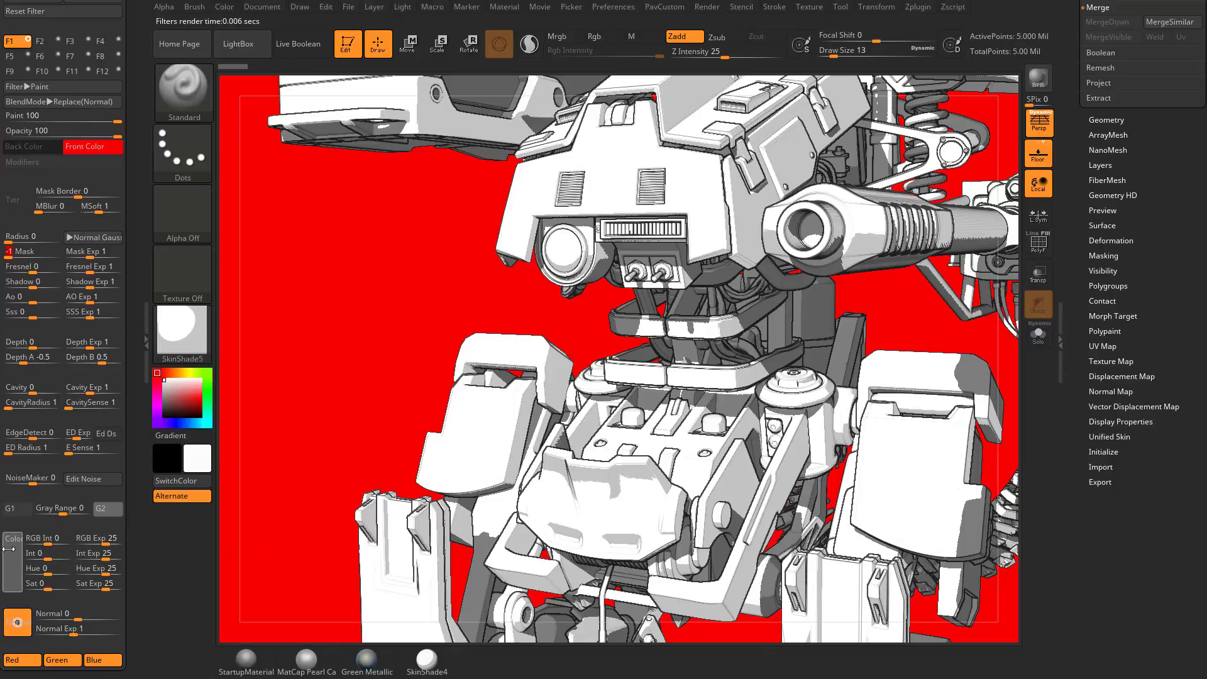
Step: Set the RGB Int modulator to 100 so red fills only shadowed areas
click(48, 537)
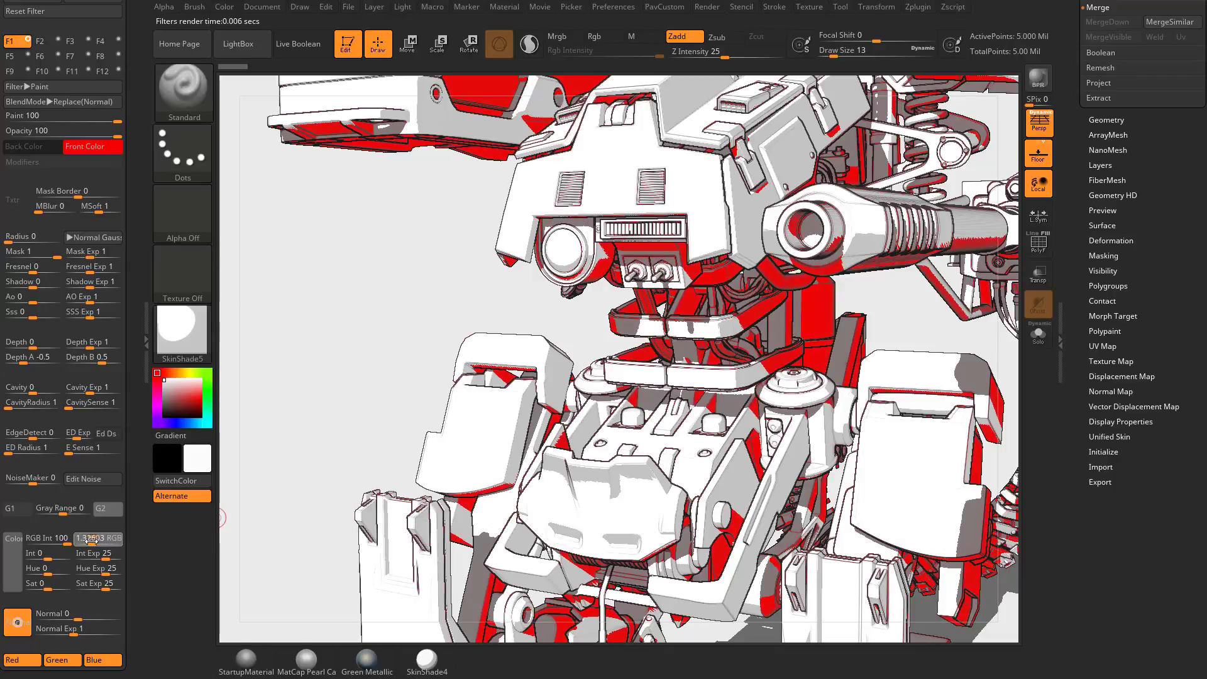
mouse_move(96, 539)
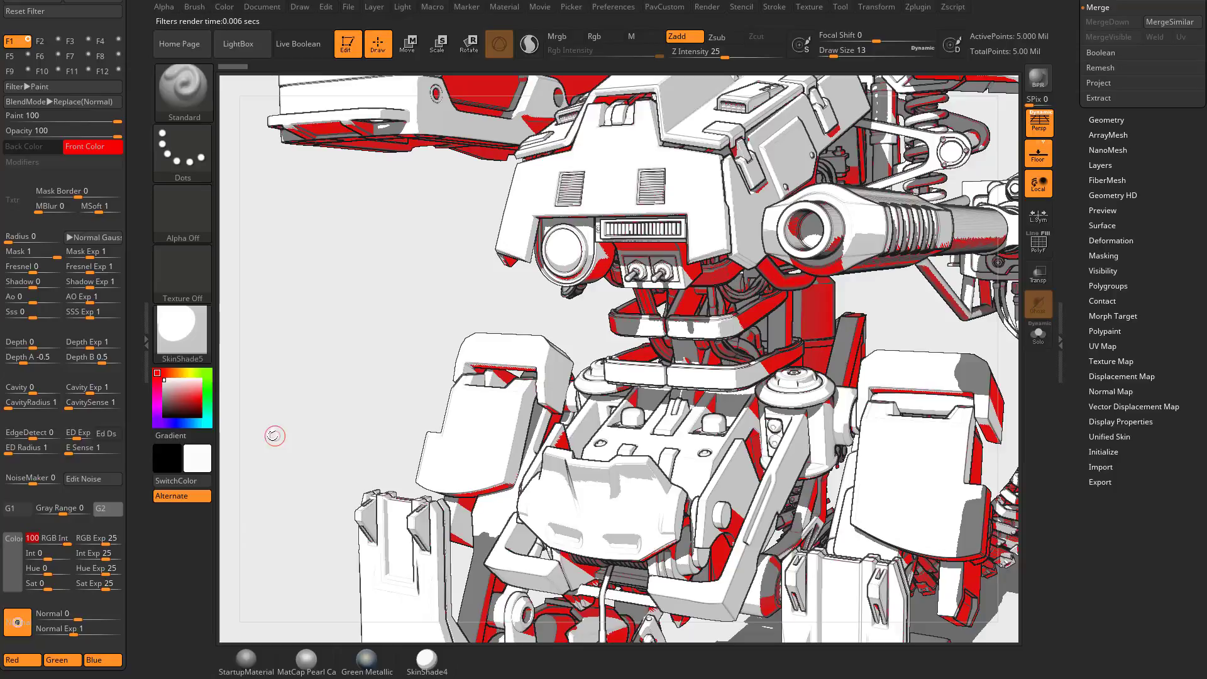
mouse_move(222, 128)
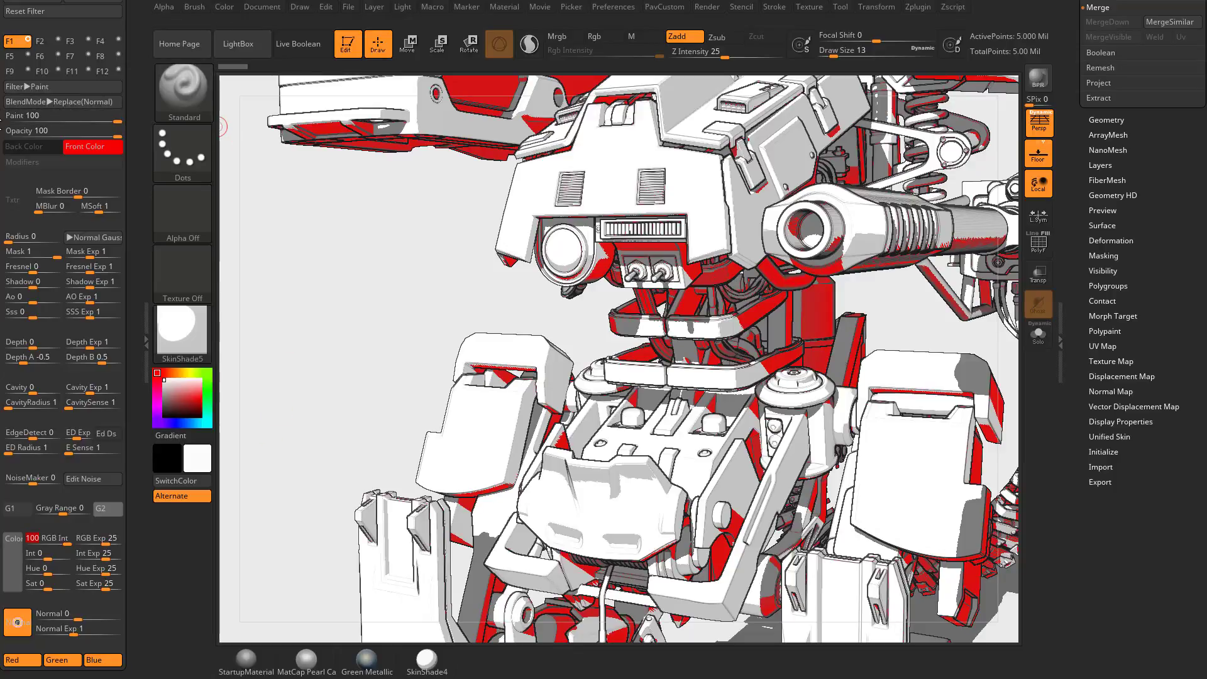
Step: Adjust the F1 filter's RGB intensity and mask modulators back toward a plain red fill
click(39, 70)
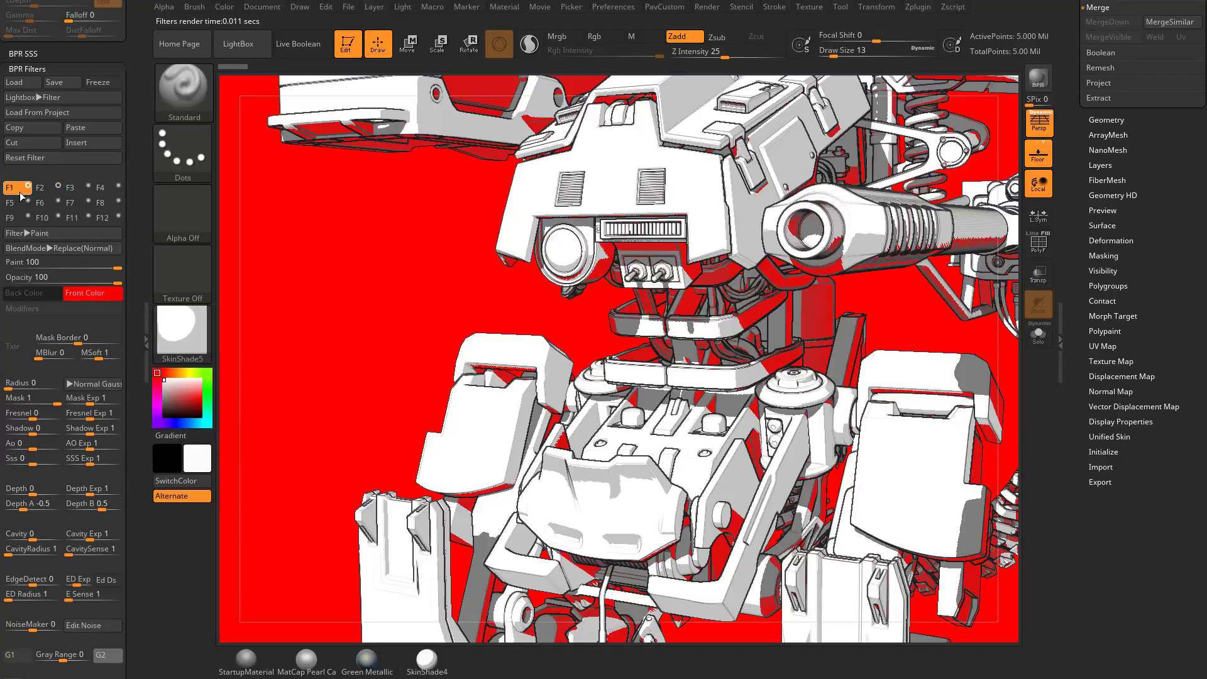
click(39, 188)
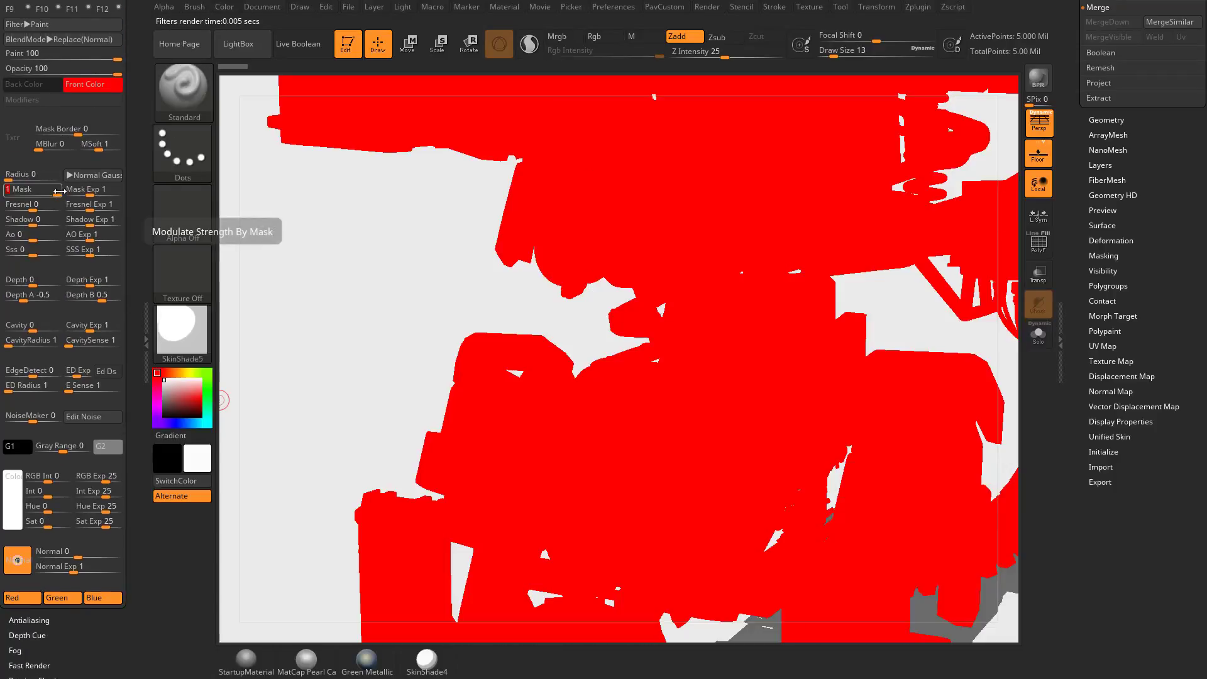
Step: Set Normal modulator to 1, pick a direction, and lower Normal Exp to 0.58
scroll(down, 3)
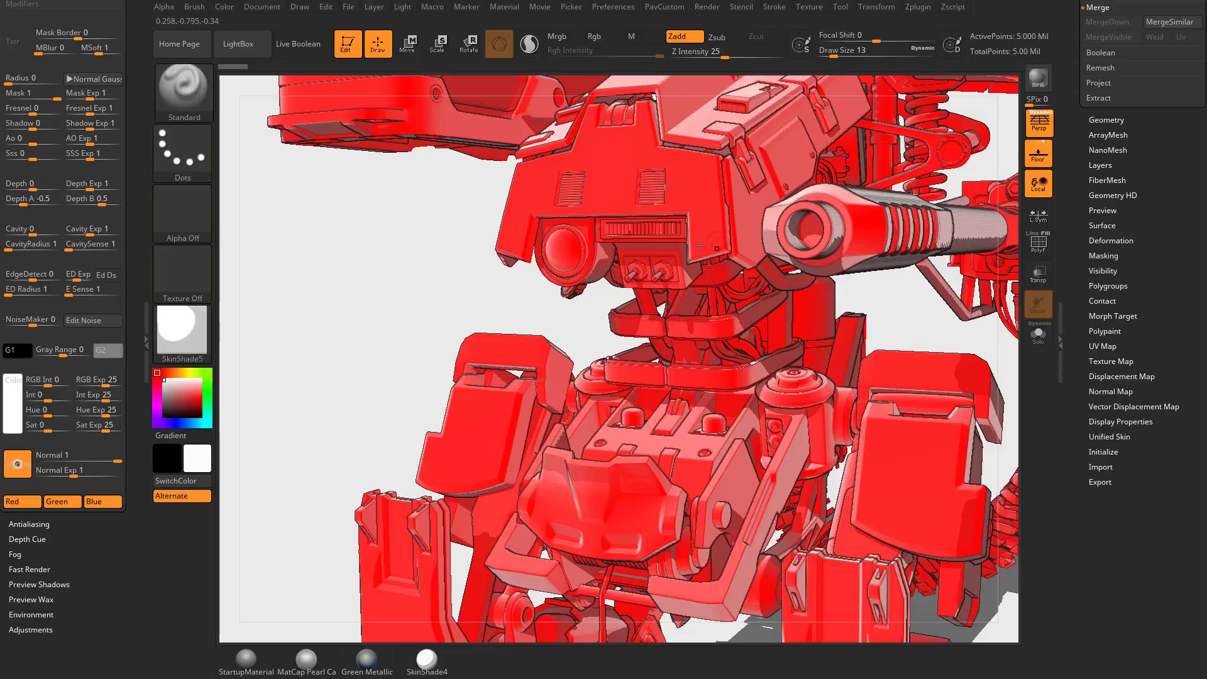
mouse_move(835, 353)
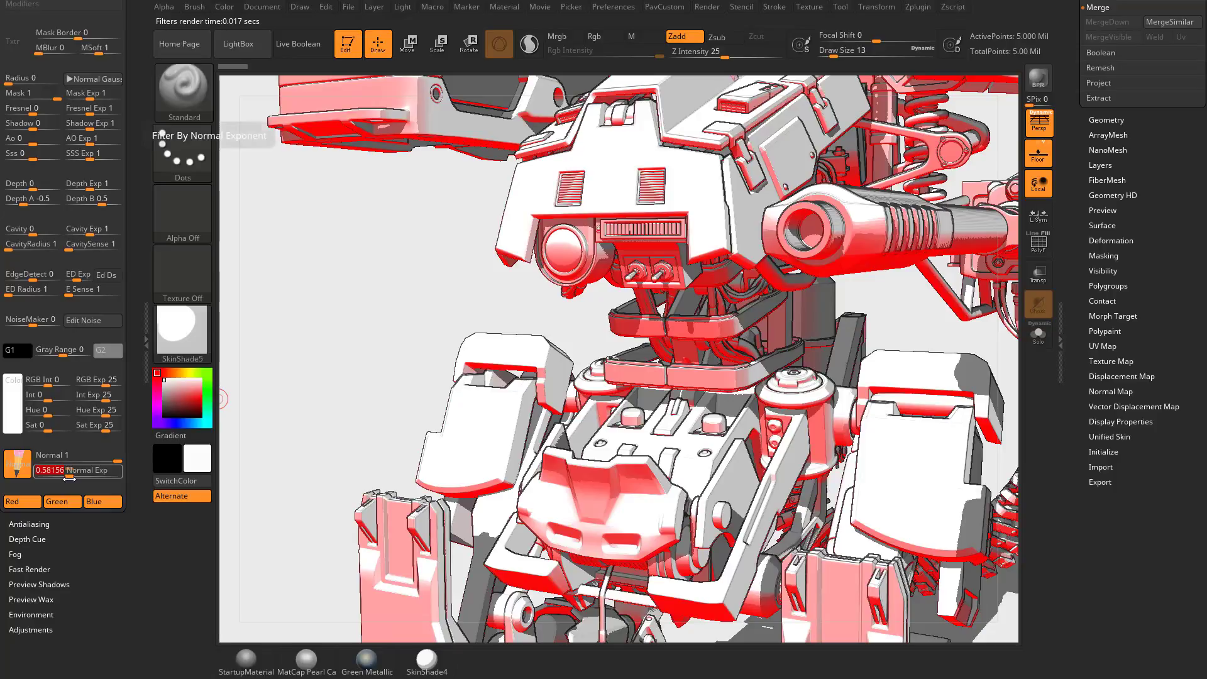
mouse_move(17, 501)
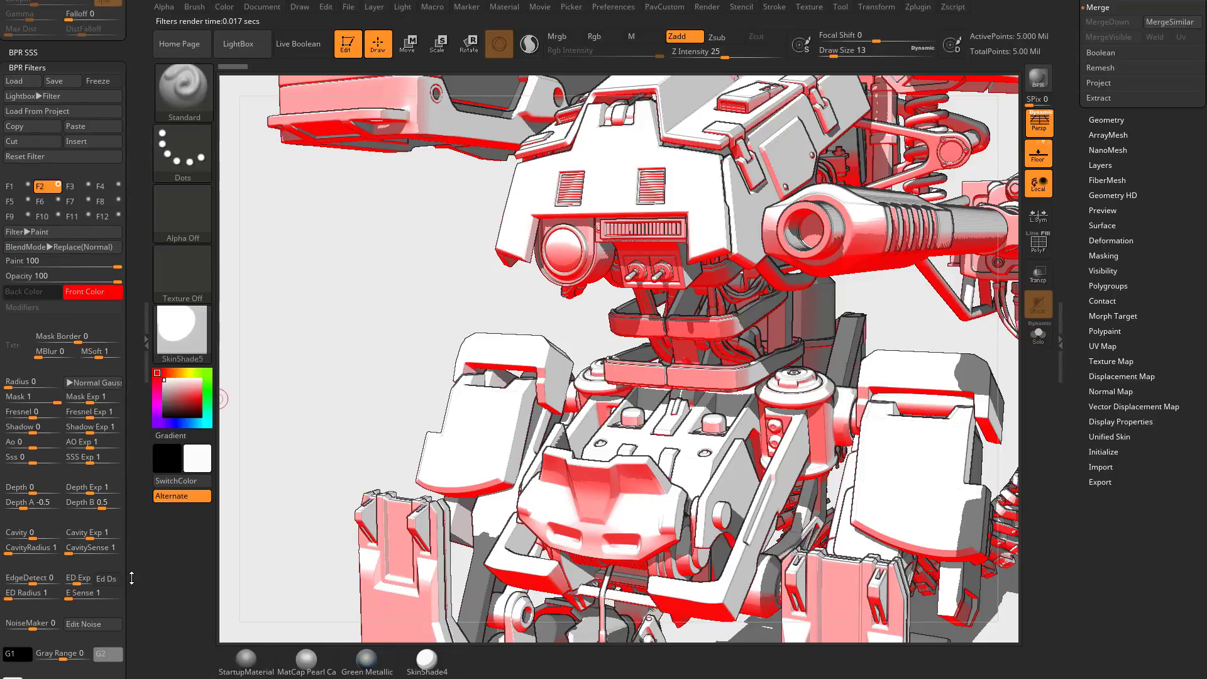
Step: Disable the Red channel, toggling Green off and on, leaving Green and Blue enabled
scroll(down, 3)
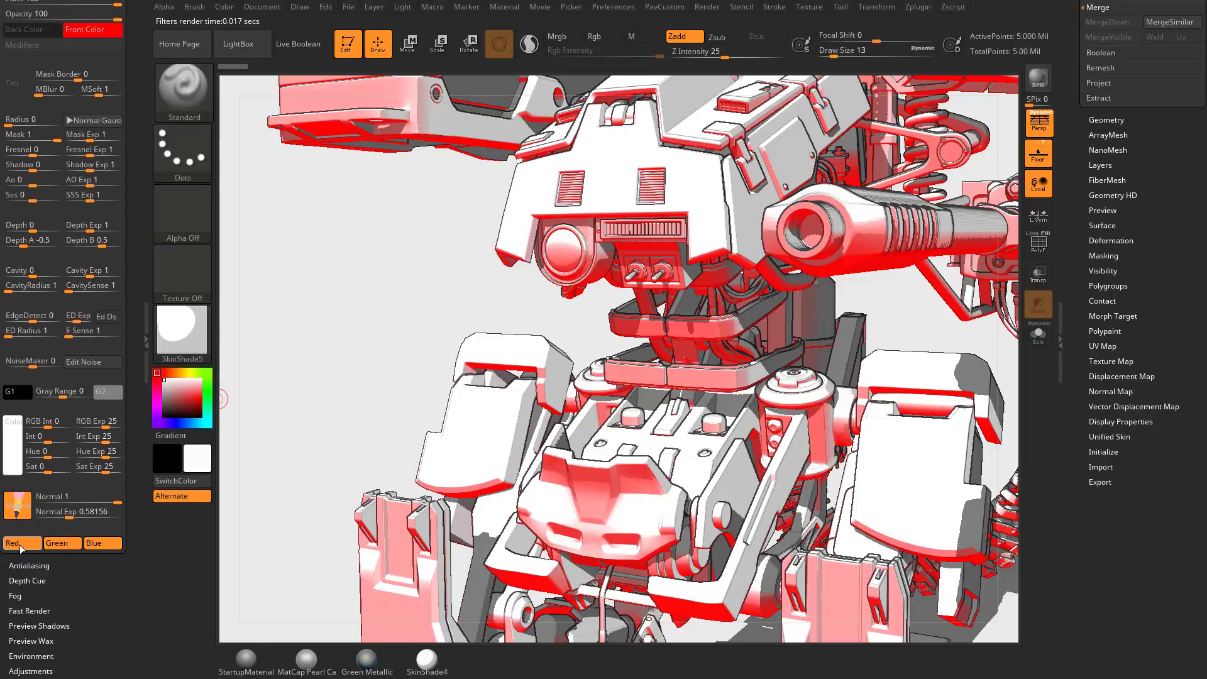
click(14, 542)
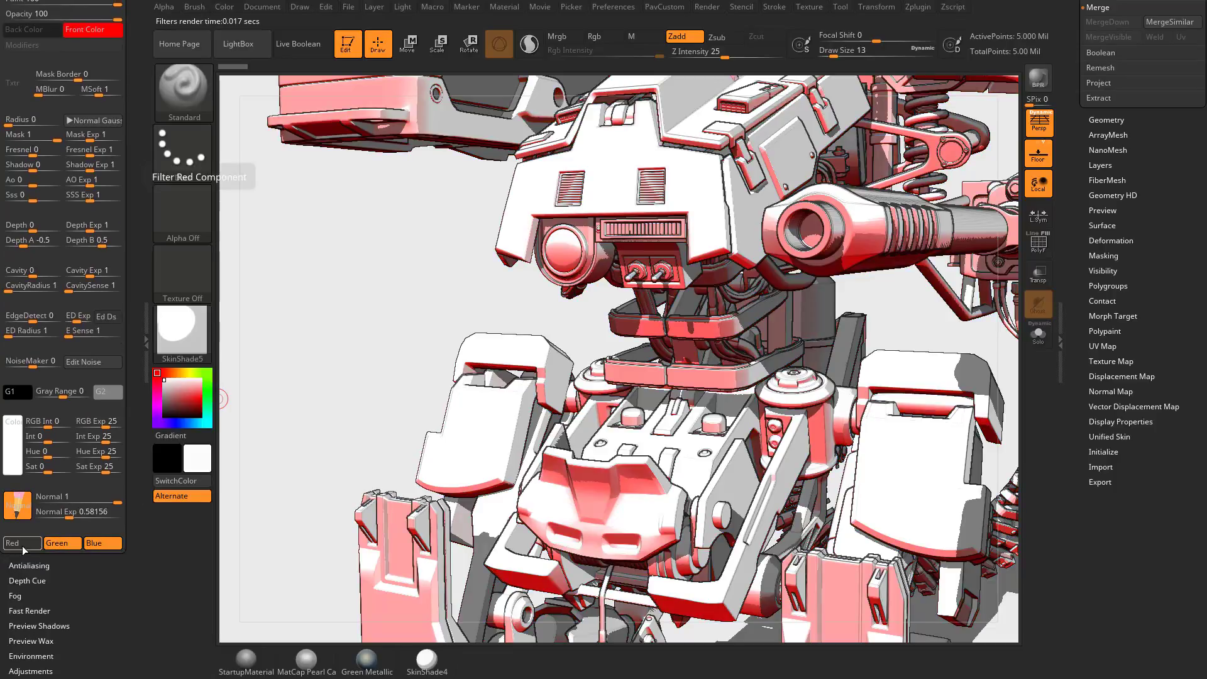
click(62, 543)
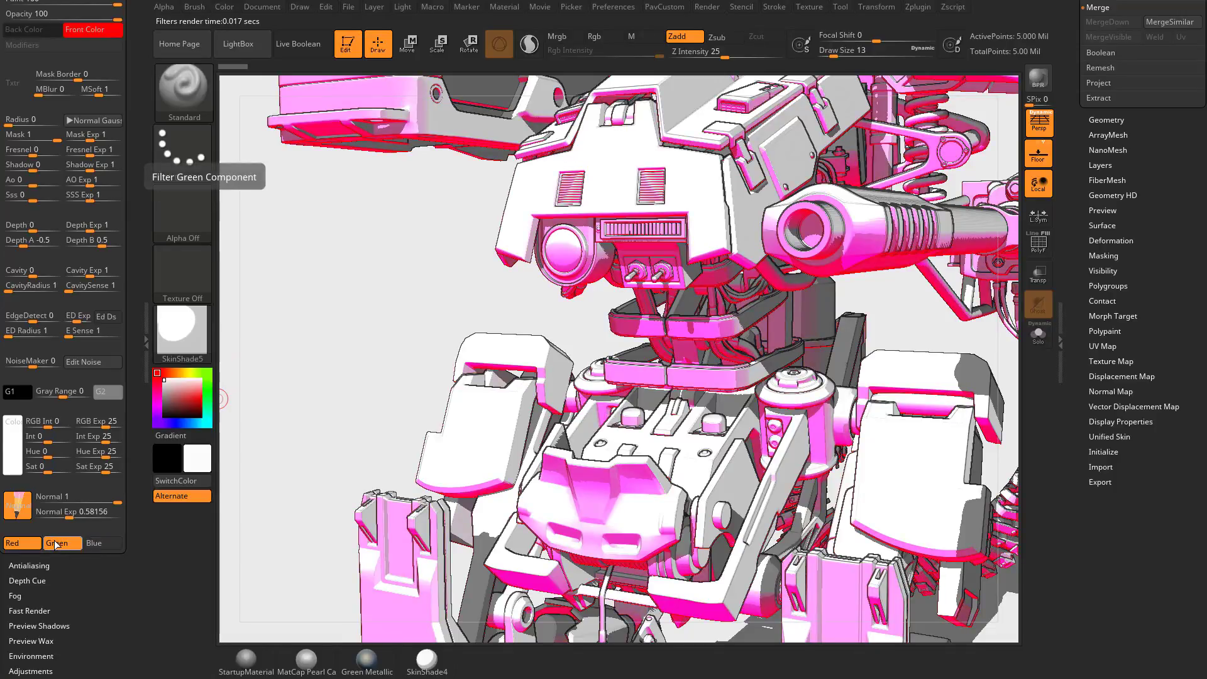
click(61, 543)
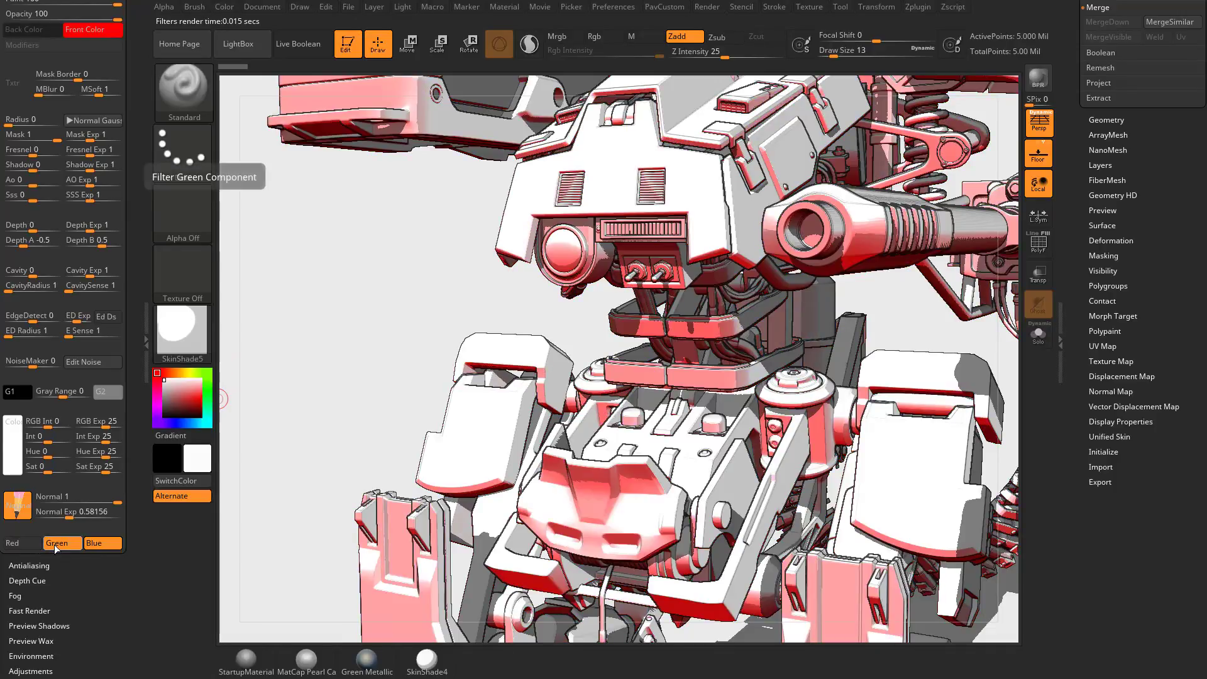